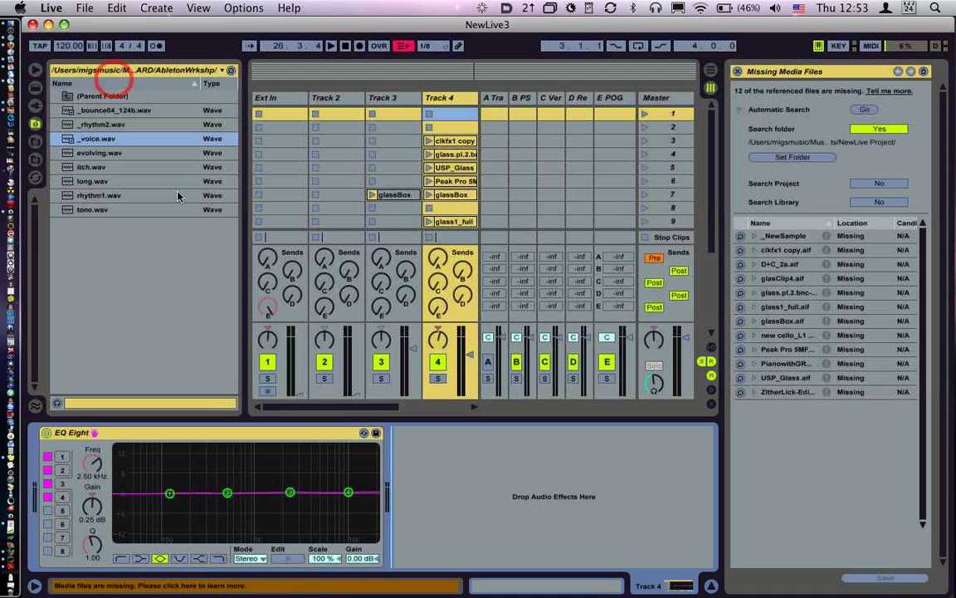
Step: Reveal the automatic search options and choose NewLive Project as the search folder
left_click(84, 8)
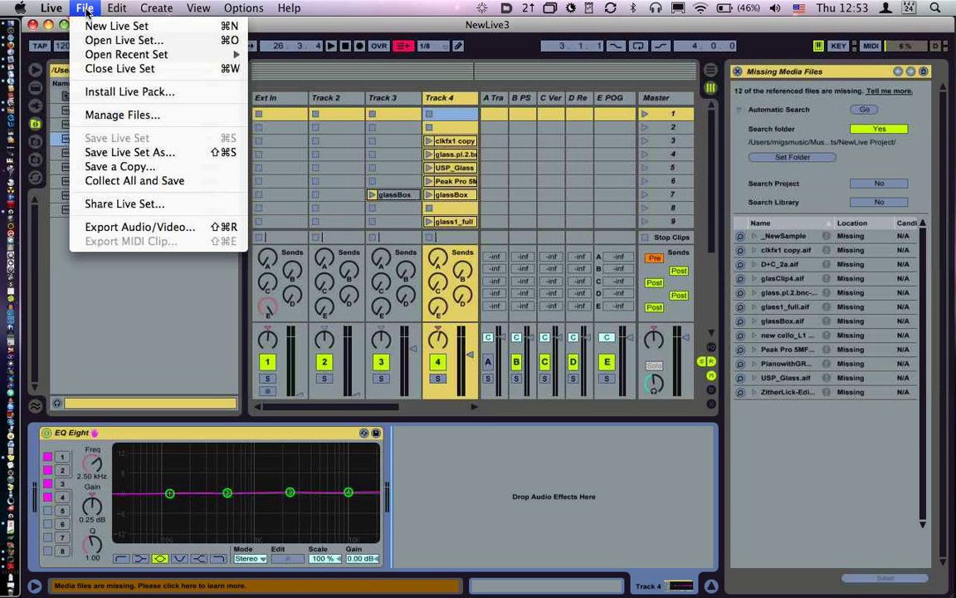
mouse_move(128, 92)
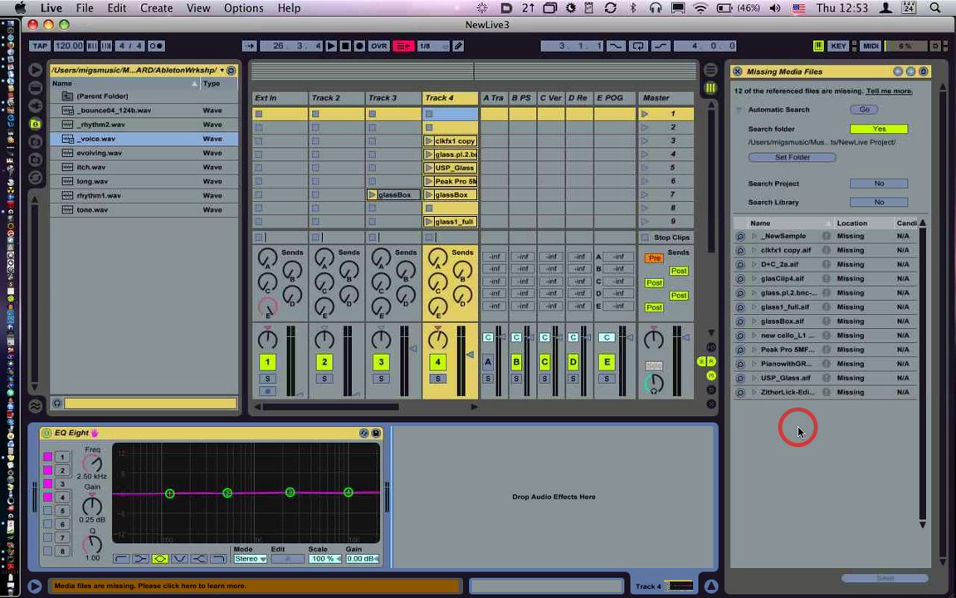
mouse_move(781, 142)
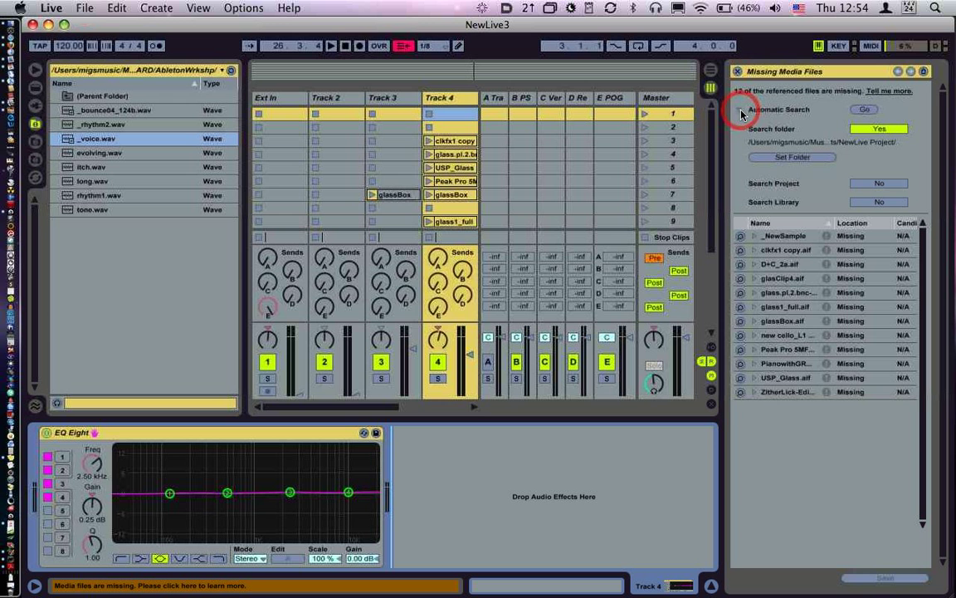
left_click(741, 108)
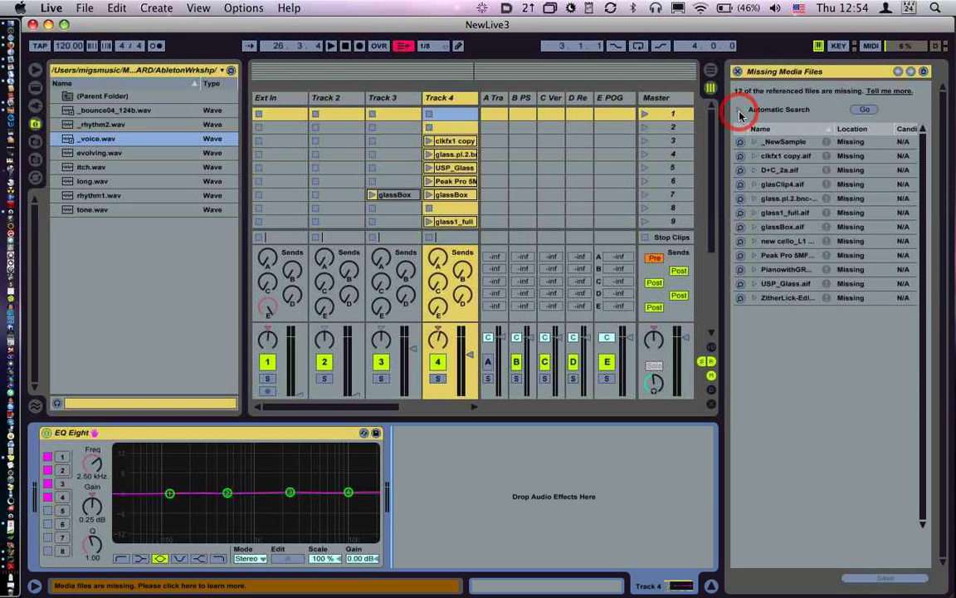
left_click(740, 109)
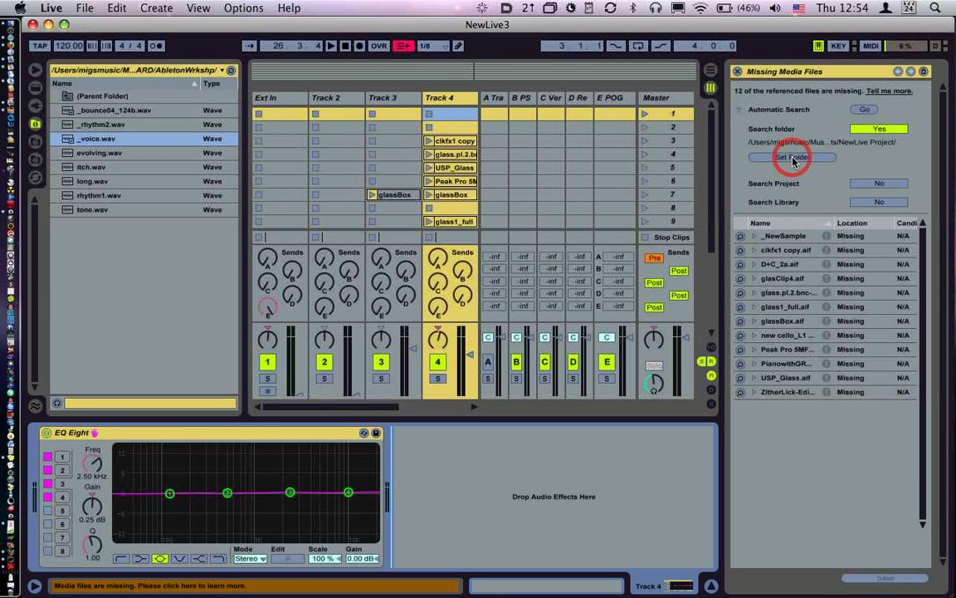
left_click(791, 157)
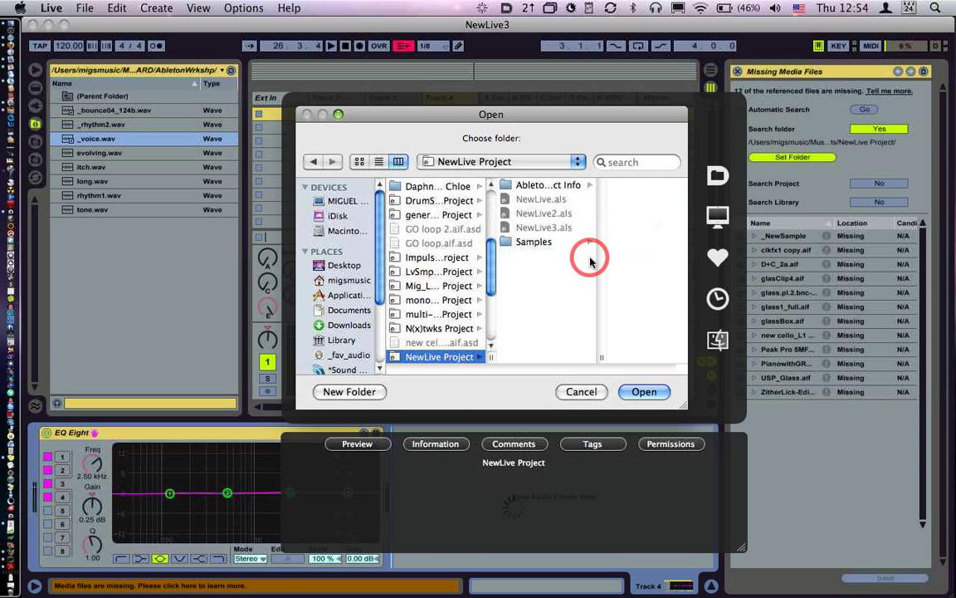
left_click(439, 356)
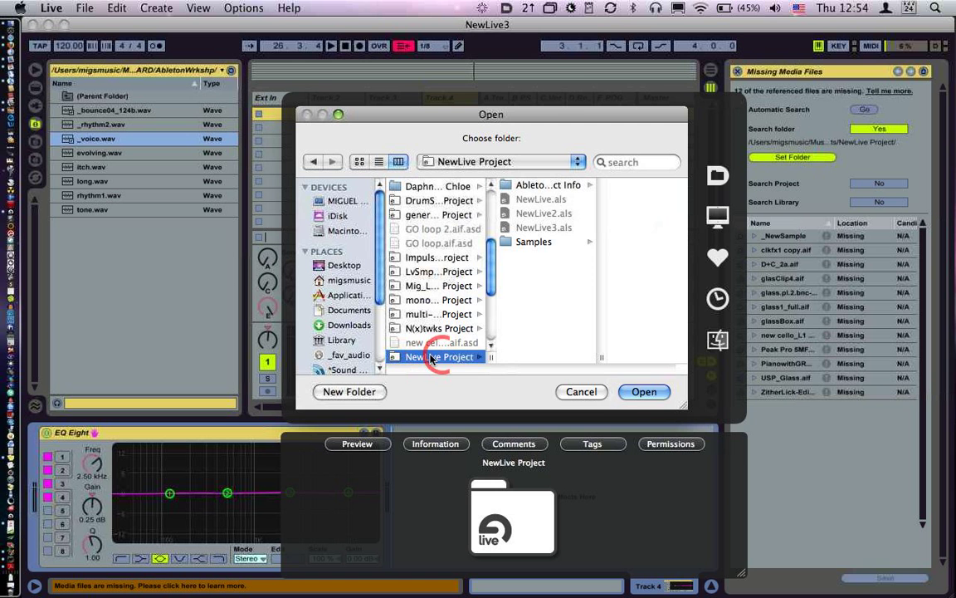
left_click(644, 391)
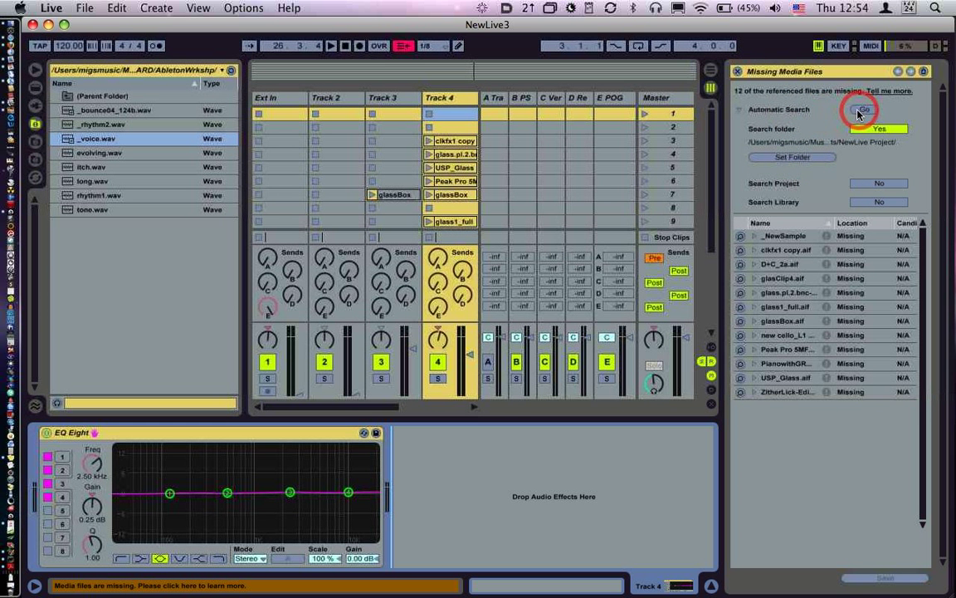
Step: Run the automatic search and dismiss the '12 missing files were replaced' report
left_click(863, 109)
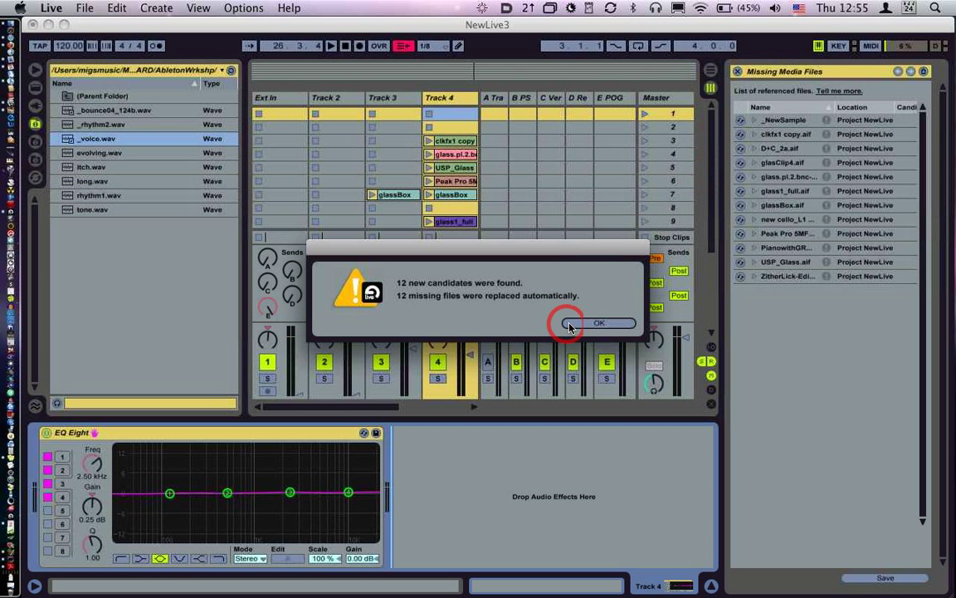
left_click(599, 323)
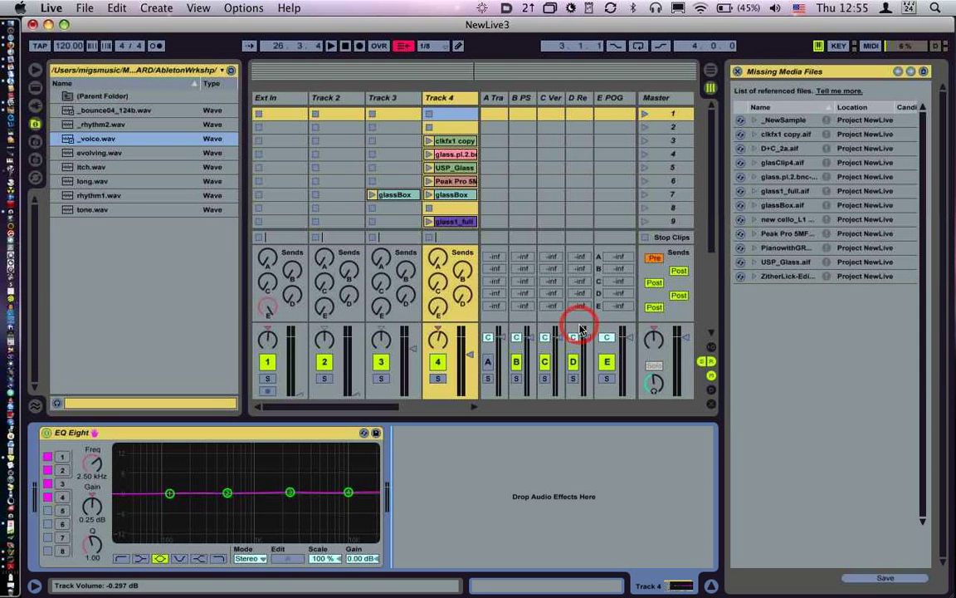